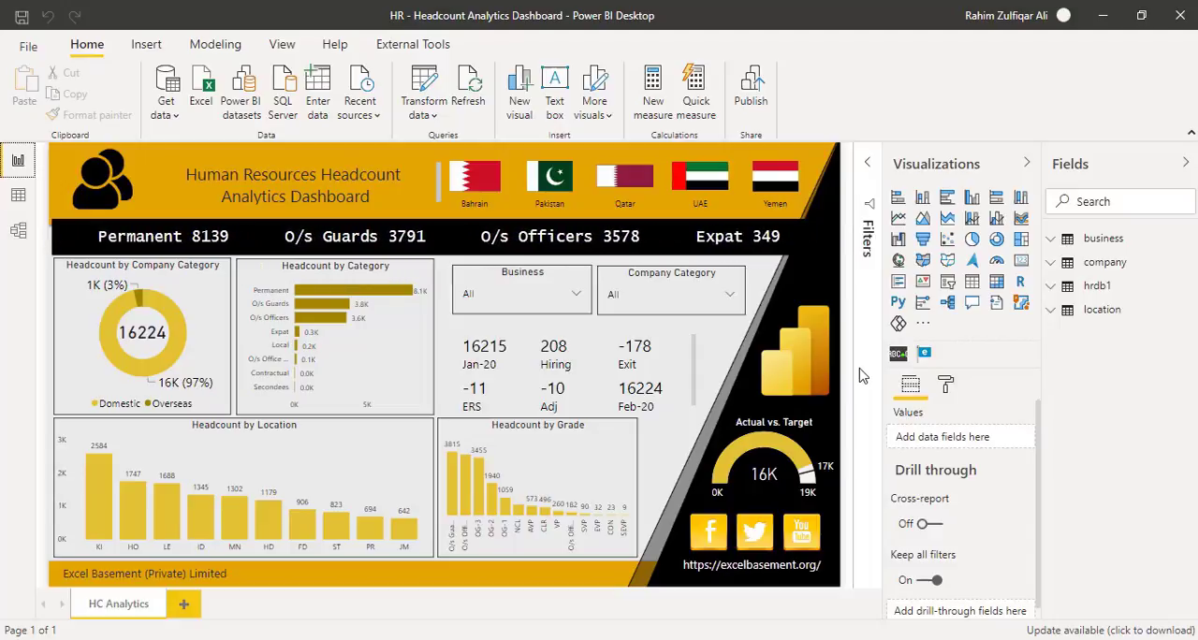
Step: Publish the HR headcount dashboard report to My workspace in the Power BI service
left_click(751, 90)
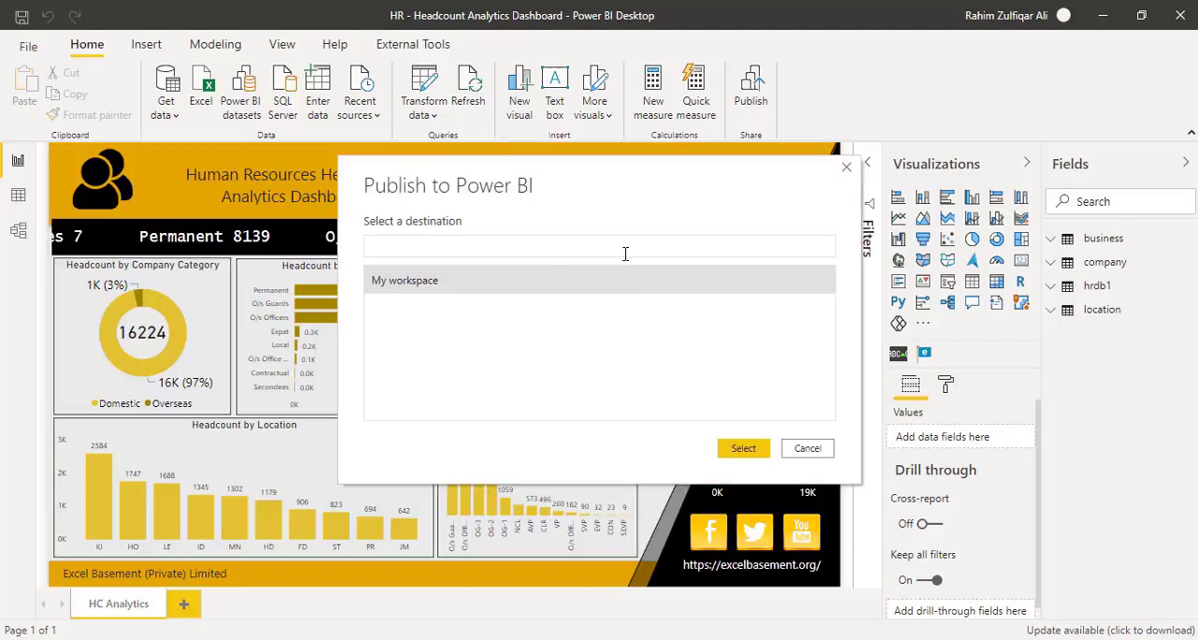
left_click(741, 447)
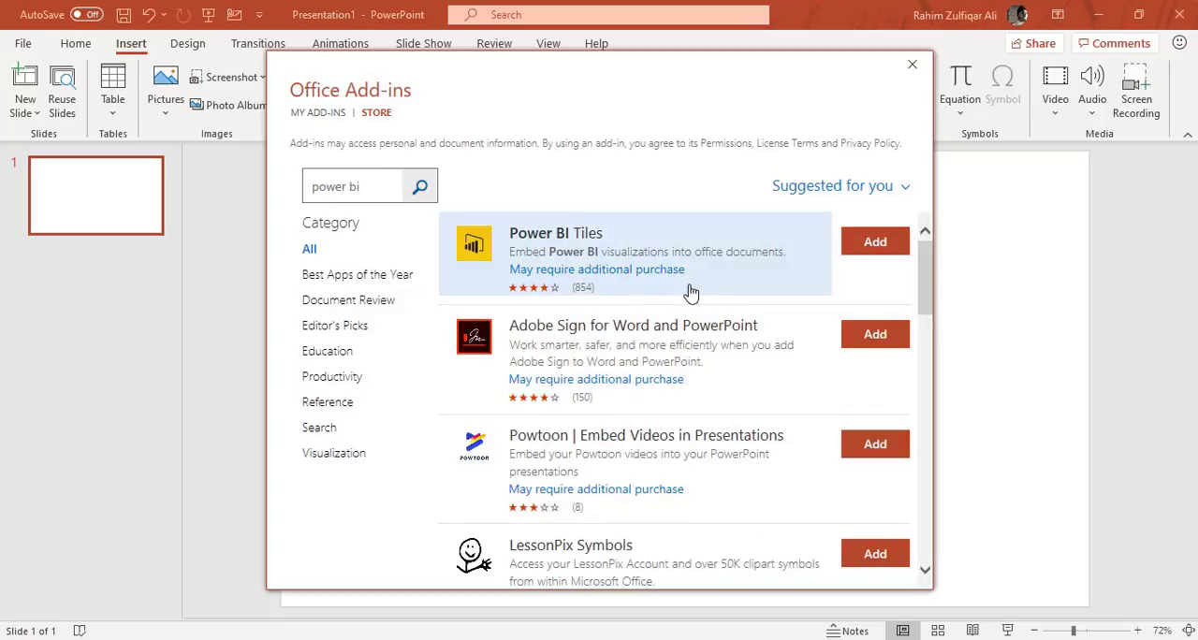
Step: Search the Office Add-ins store for "power bi" to find the Power BI Tiles add-in
left_click(874, 239)
type("dashboards.powerbi@excel")
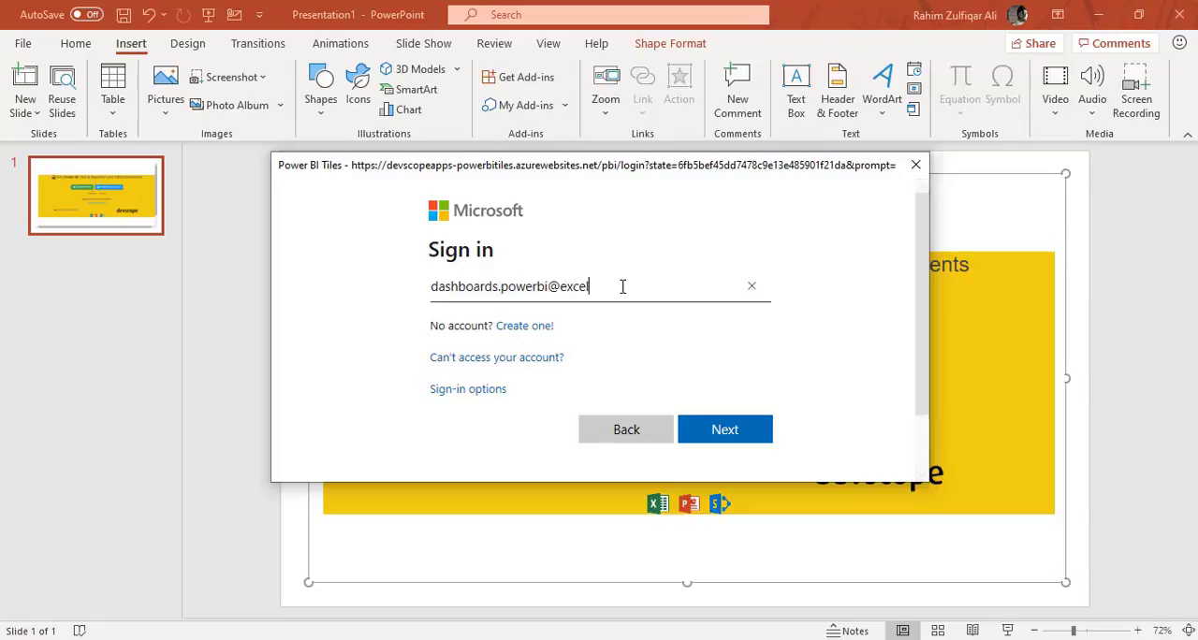
Step: Sign the Power BI Tiles add-in into the Microsoft account with email and password
left_click(725, 428)
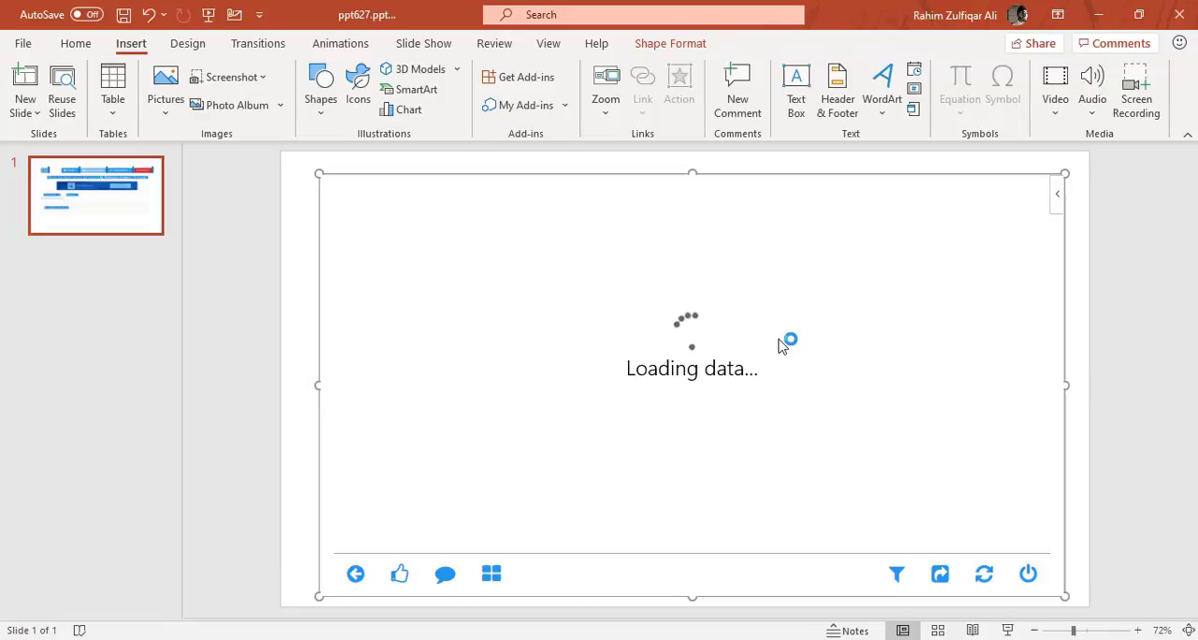